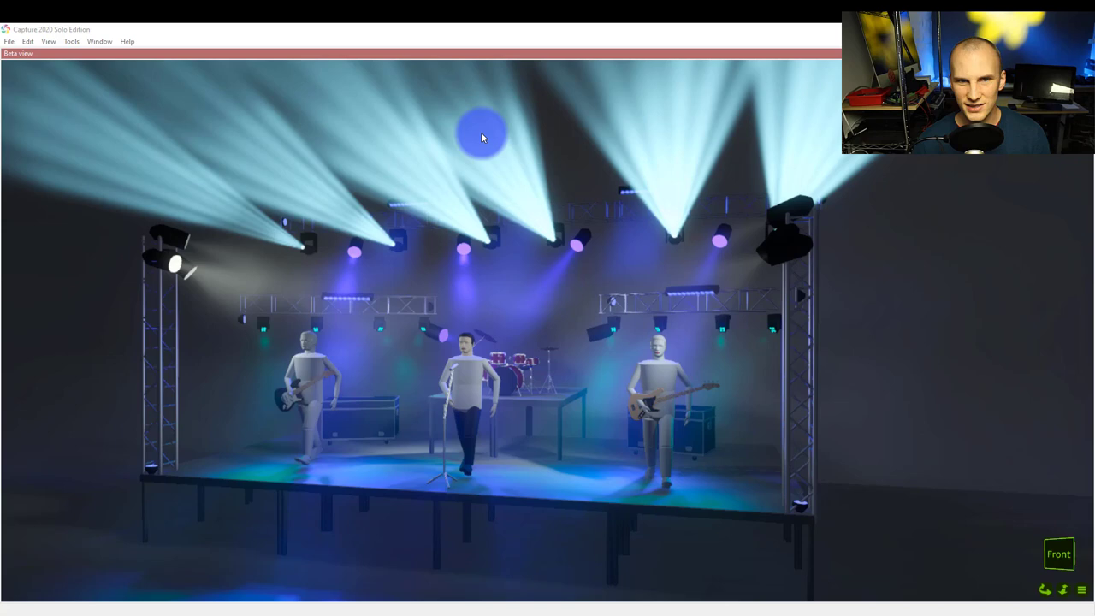
mouse_move(866, 357)
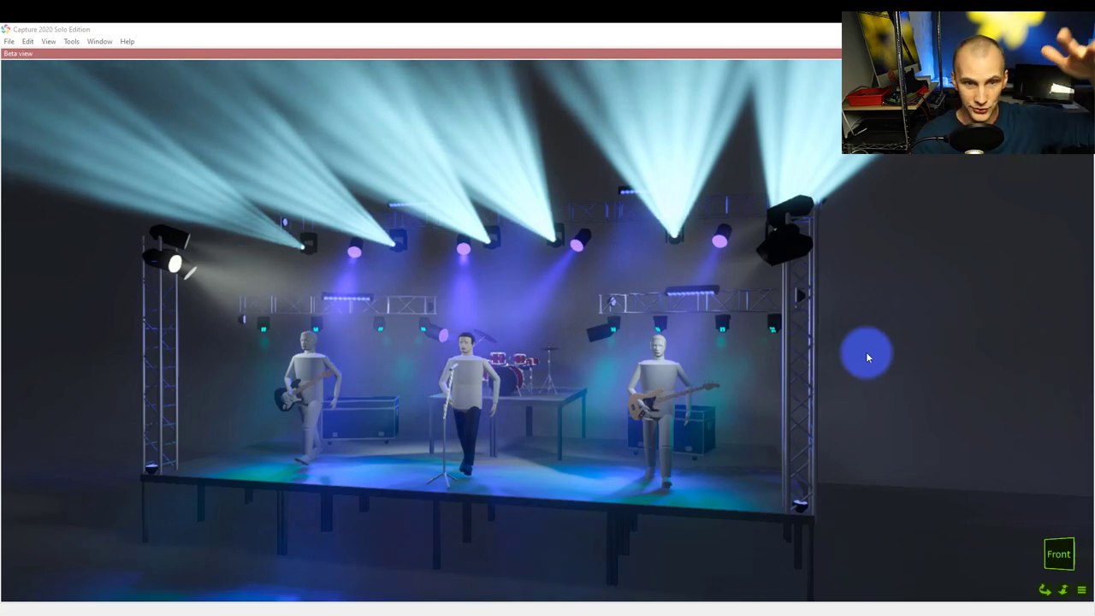